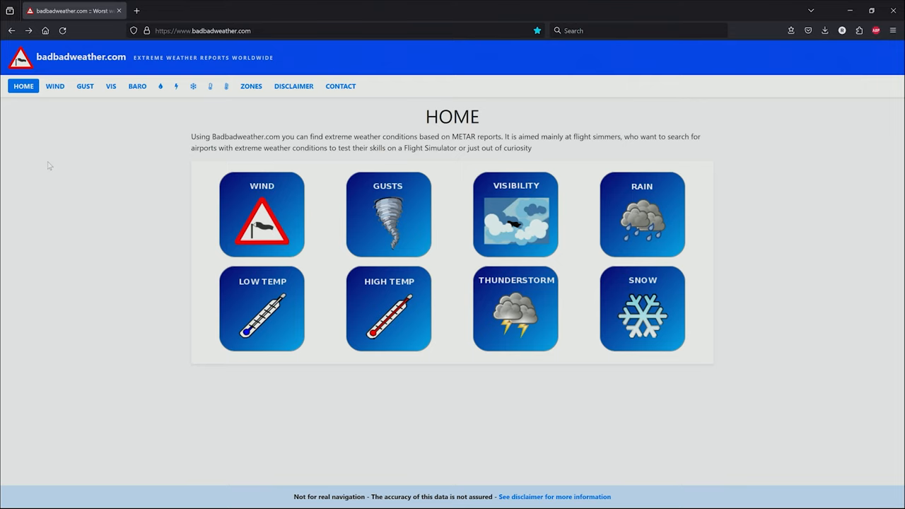
{"action": "mouse_move", "coordinate": [206, 255]}
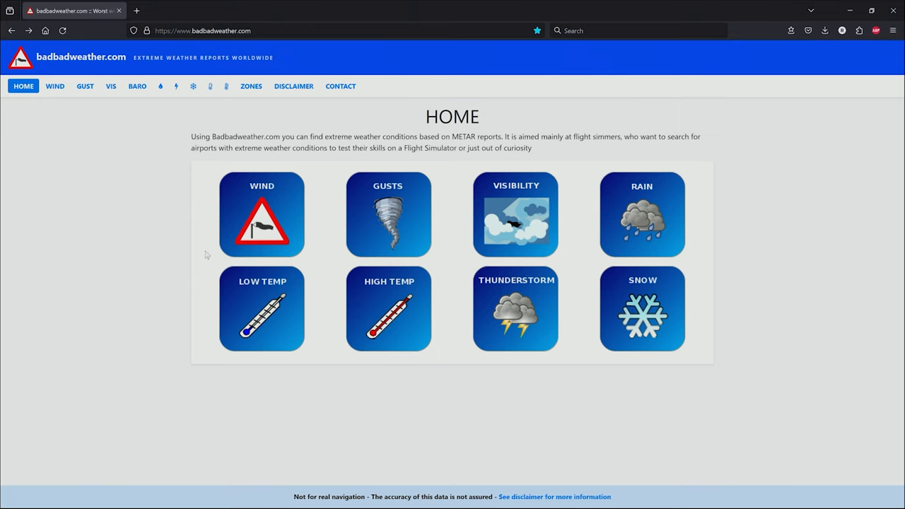
{"action": "mouse_move", "coordinate": [695, 269]}
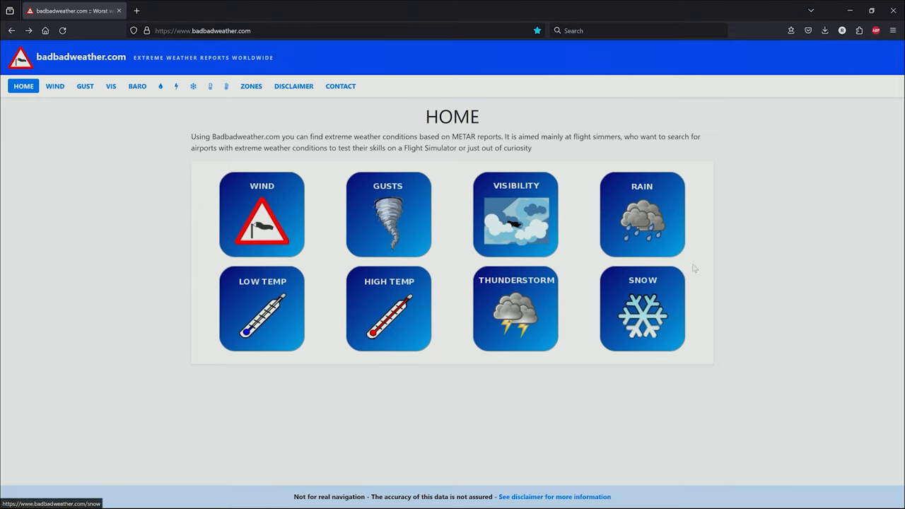
{"action": "mouse_move", "coordinate": [637, 226]}
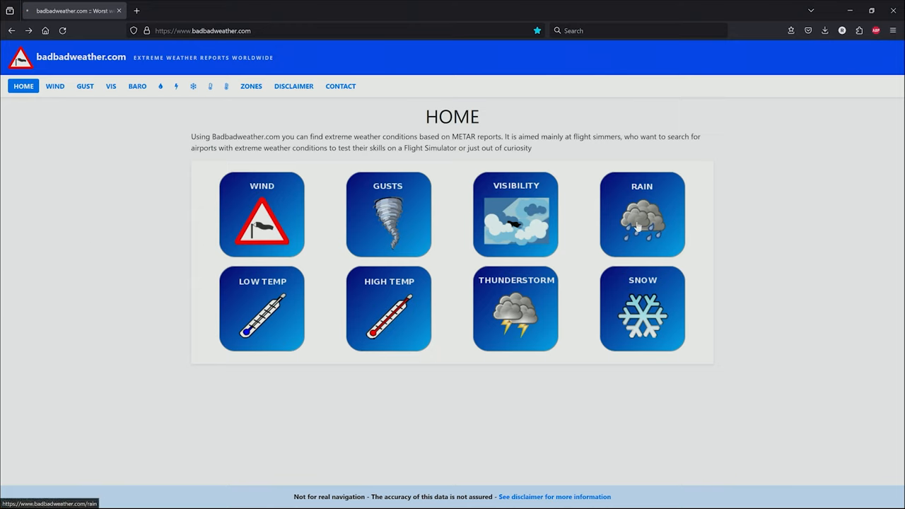
- Open the Rain list and highlight the RA code in Middleton Island's METAR
{"action": "left_click", "coordinate": [641, 215]}
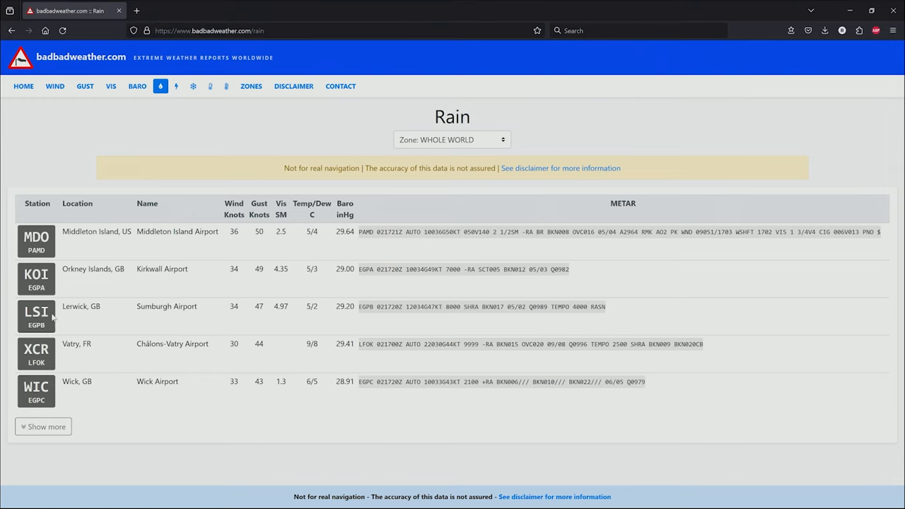
{"action": "mouse_move", "coordinate": [67, 235]}
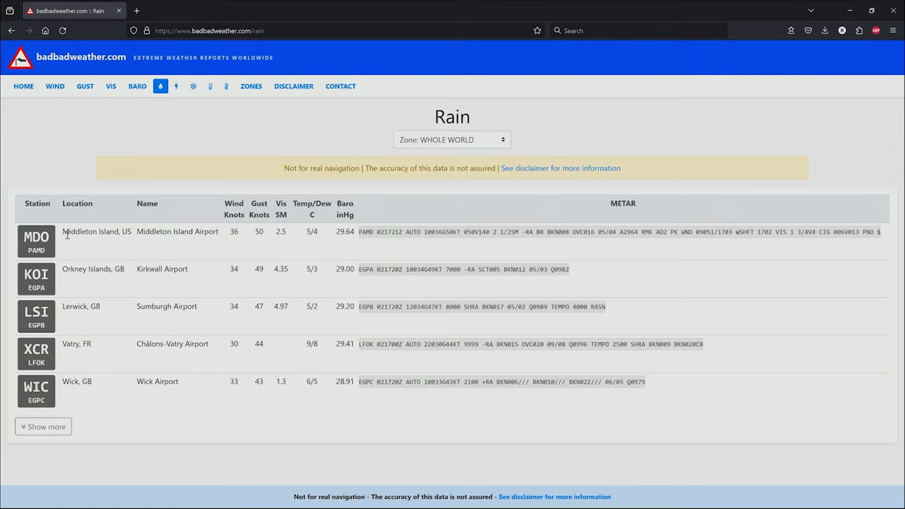
{"action": "mouse_move", "coordinate": [237, 212]}
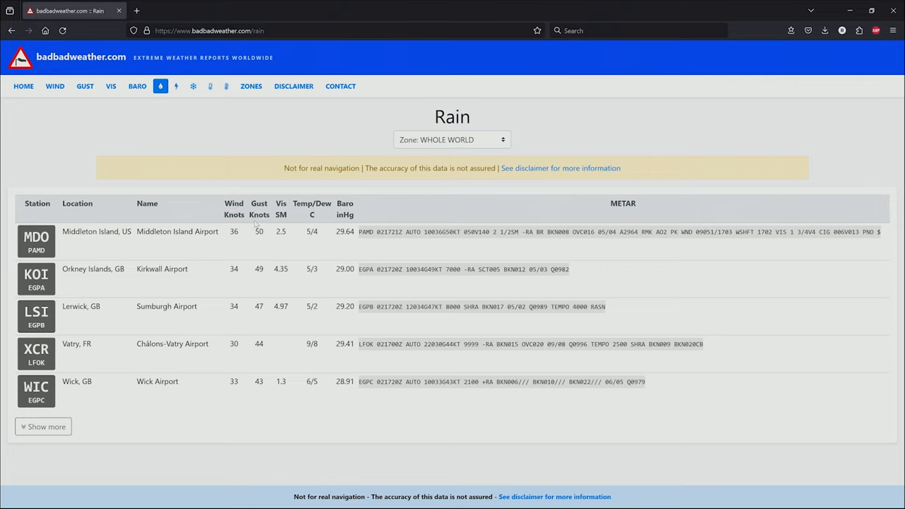
{"action": "mouse_move", "coordinate": [292, 243]}
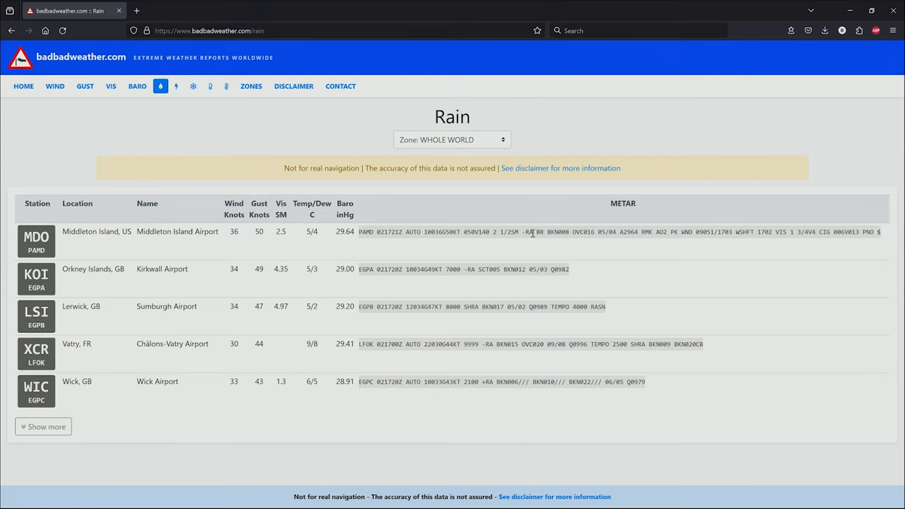
{"action": "double_click", "coordinate": [529, 231]}
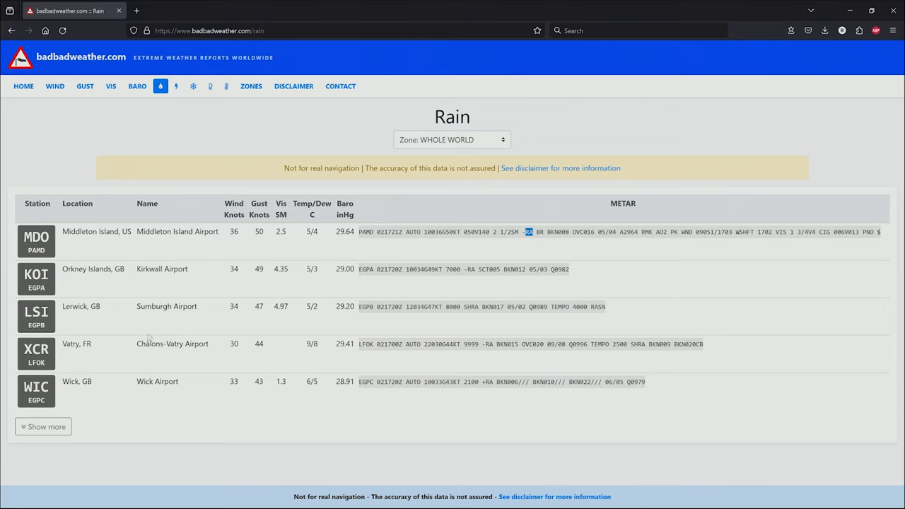
{"action": "mouse_move", "coordinate": [184, 316]}
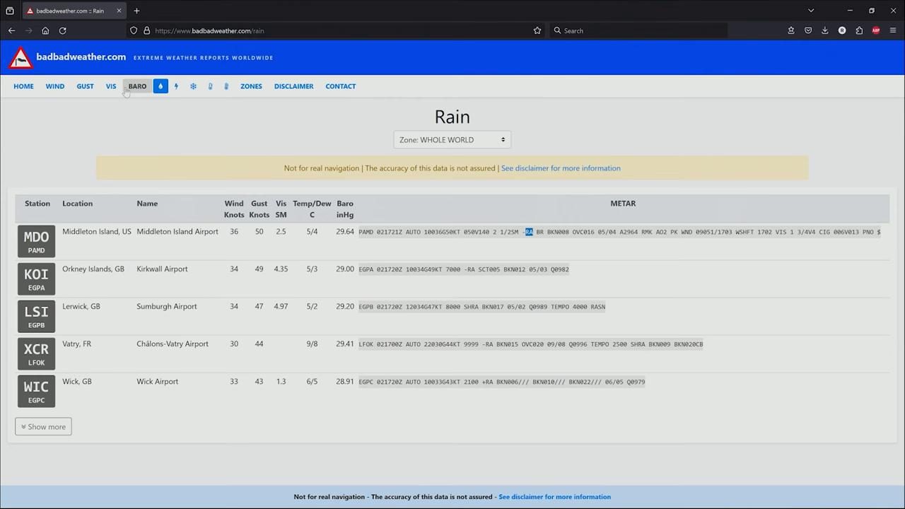
- Open the Thunderstorm list, expand it with Show more, and scroll through the airports
{"action": "left_click", "coordinate": [23, 86]}
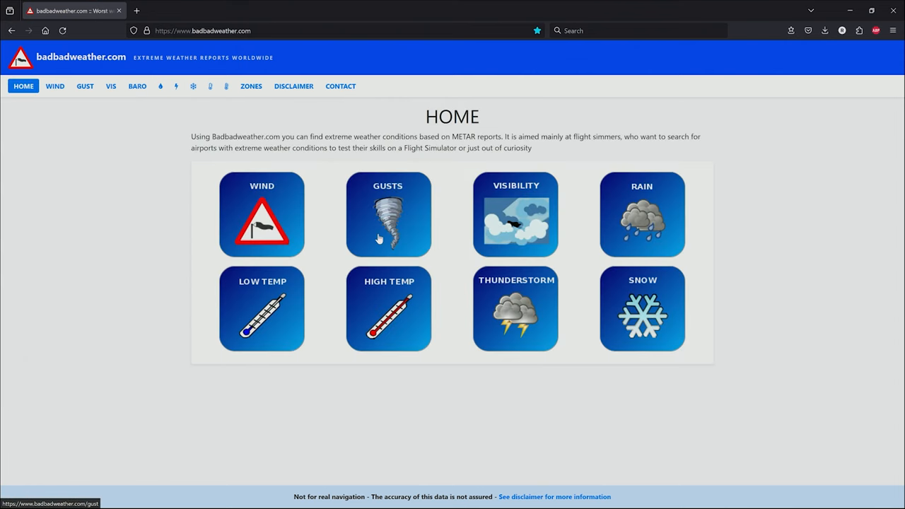
{"action": "left_click", "coordinate": [516, 309]}
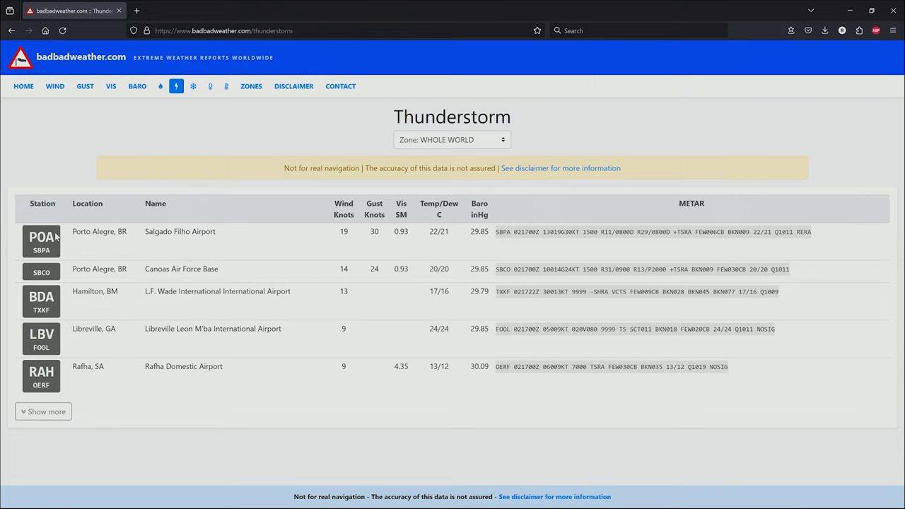
{"action": "mouse_move", "coordinate": [512, 236]}
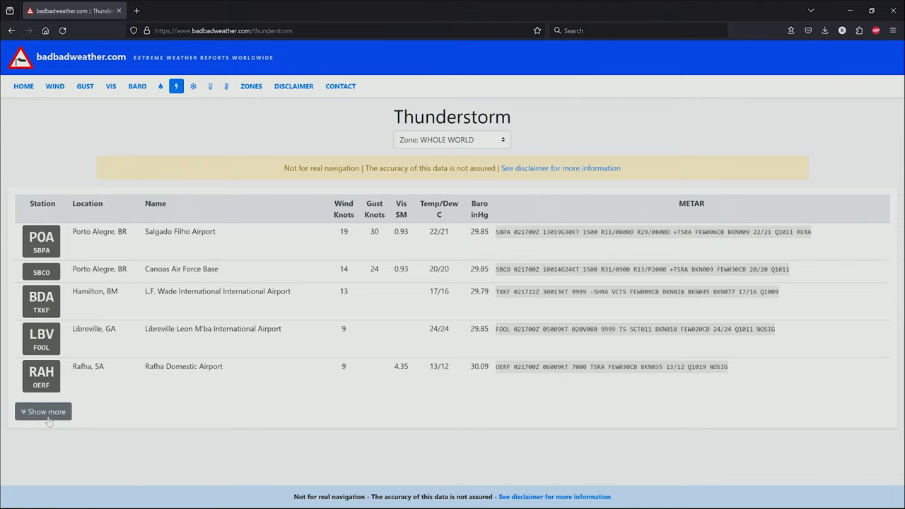
{"action": "left_click", "coordinate": [43, 412]}
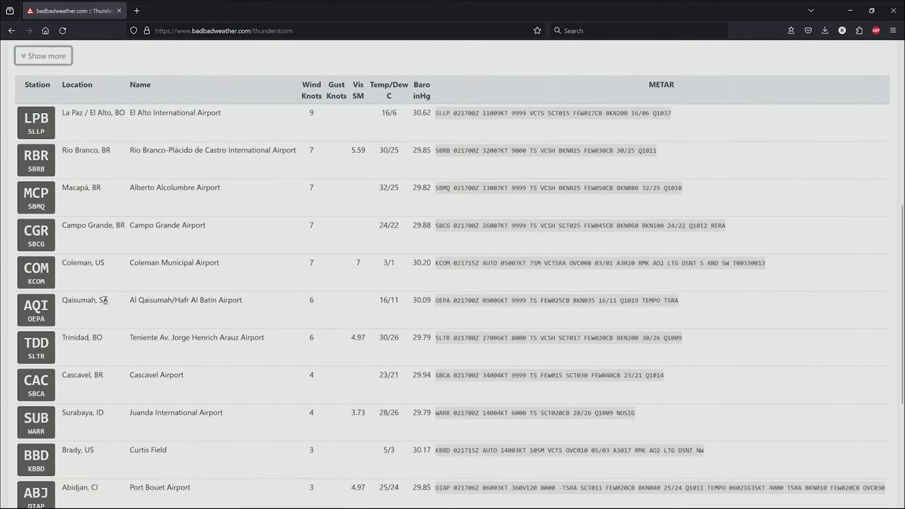
{"action": "scroll", "scroll_direction": "down", "scroll_amount": 3}
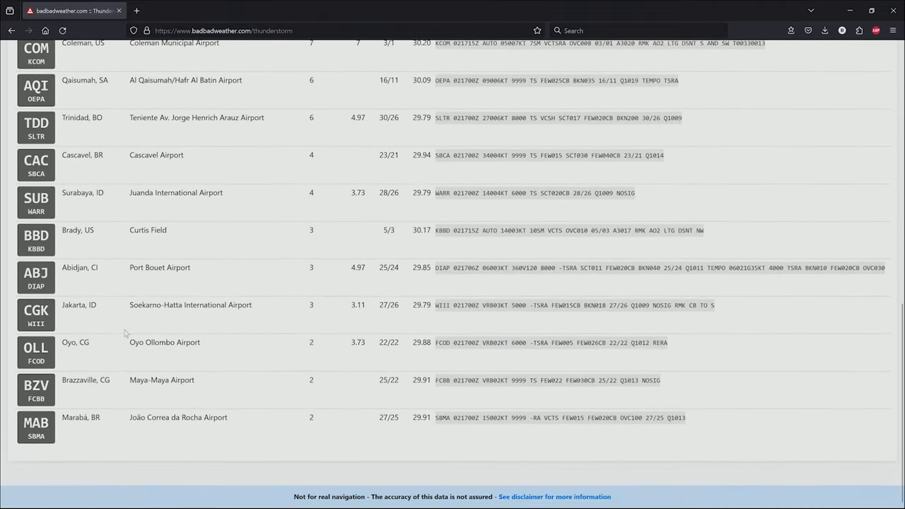
{"action": "scroll", "scroll_direction": "up", "scroll_amount": 3}
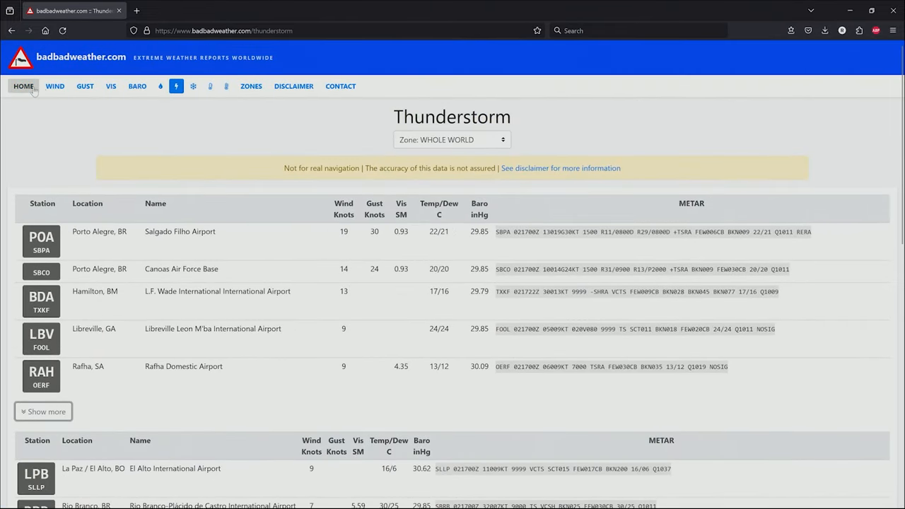
{"action": "left_click", "coordinate": [137, 86]}
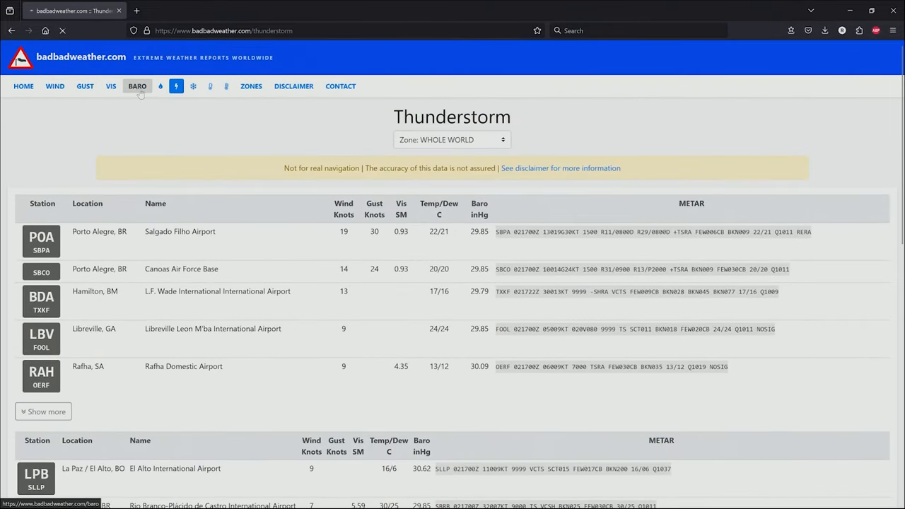
- Reopen the Rain list, note Kirkwall's EGPA code, and switch to the simulator
{"action": "left_click", "coordinate": [23, 86]}
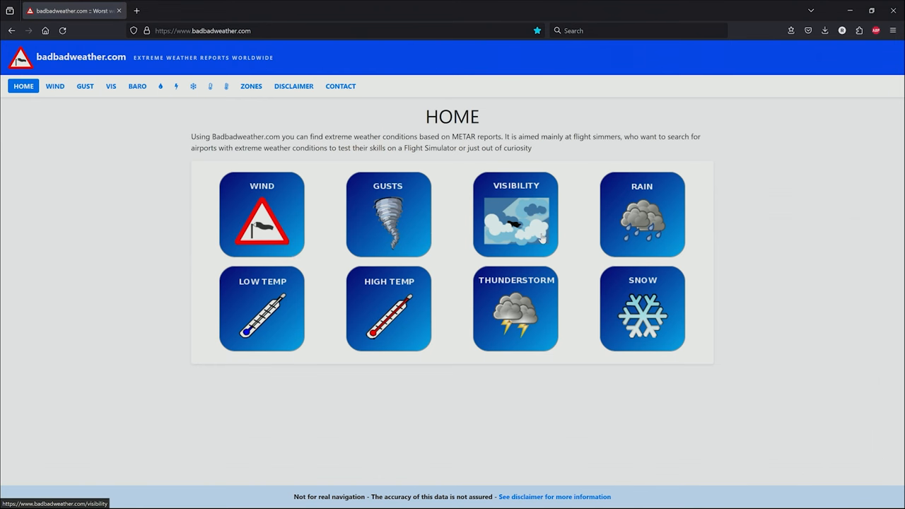
{"action": "left_click", "coordinate": [642, 214]}
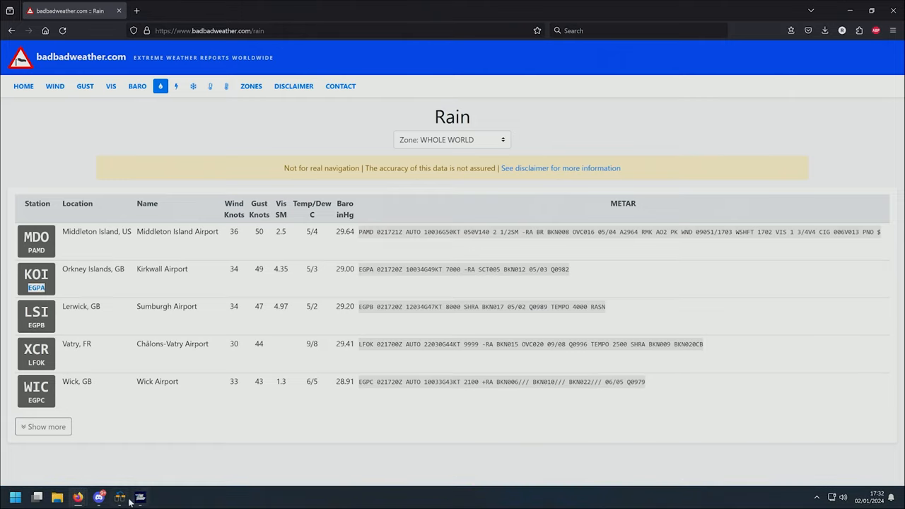
{"action": "left_click", "coordinate": [139, 498]}
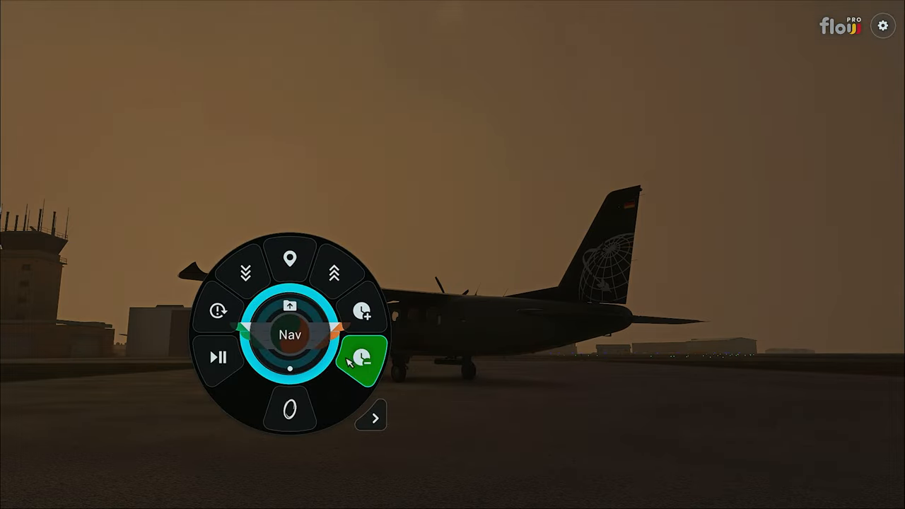
- Teleport via Flow Pro Portal to EGPA Kirkwall, Parking 30
{"action": "left_click", "coordinate": [363, 359]}
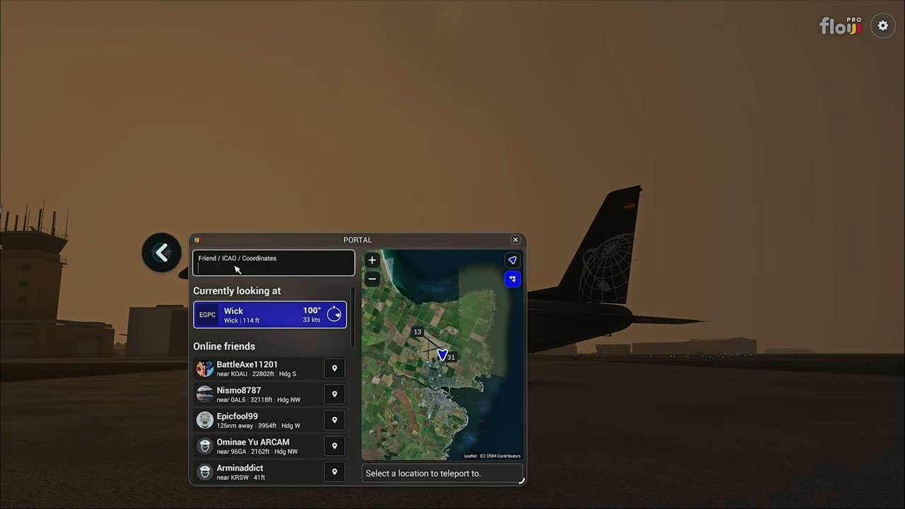
{"action": "type", "text": "EGP"}
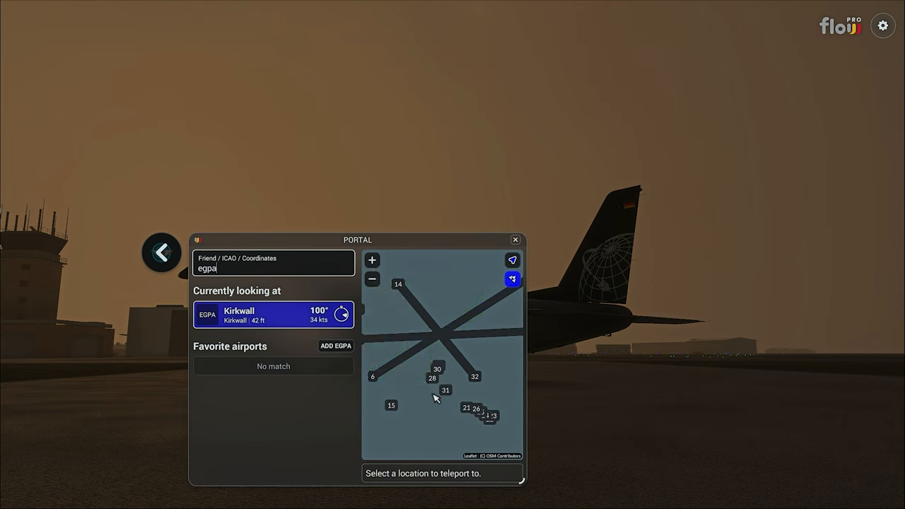
{"action": "left_click", "coordinate": [437, 369]}
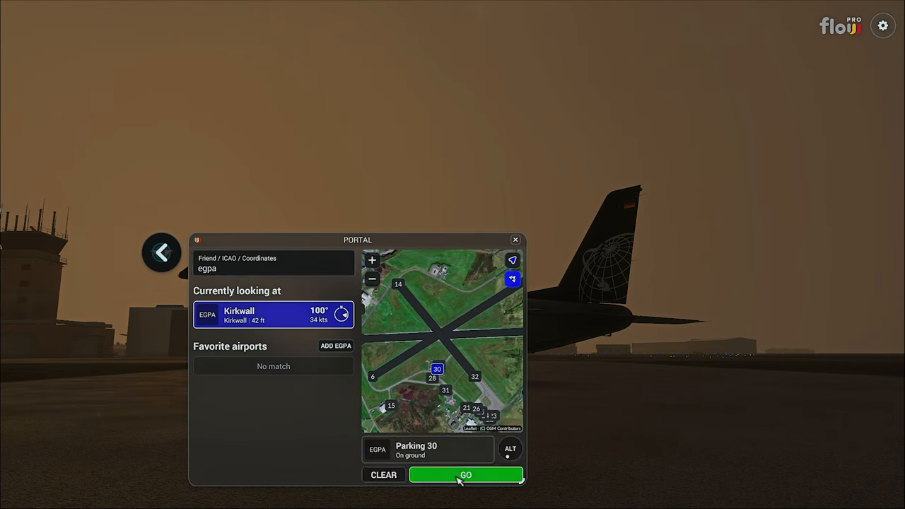
{"action": "left_click", "coordinate": [466, 474]}
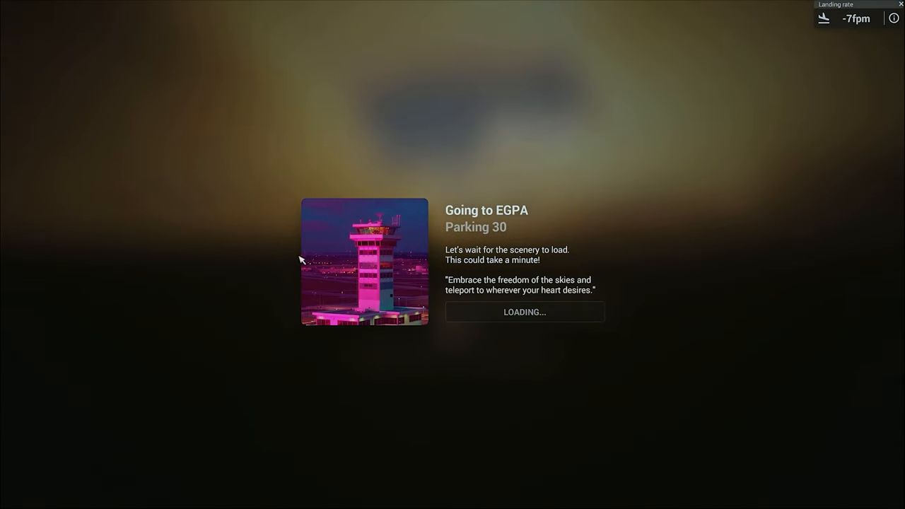
{"action": "mouse_move", "coordinate": [437, 292]}
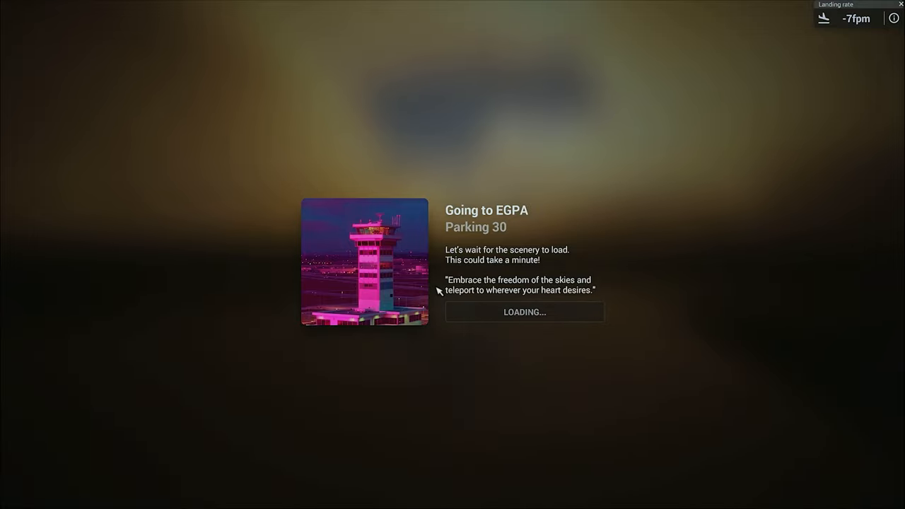
{"action": "mouse_move", "coordinate": [325, 366]}
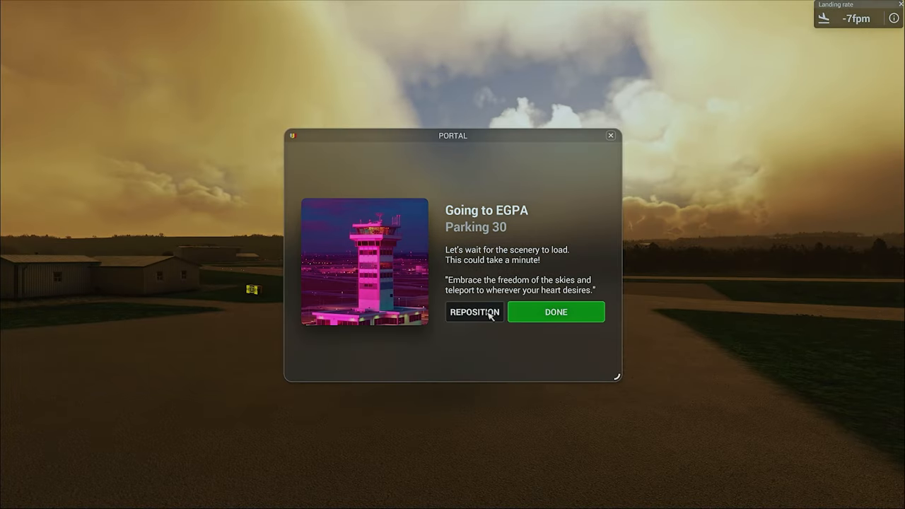
- Close the Portal with DONE and return to badbadweather.com's Rain list
{"action": "left_click", "coordinate": [556, 312]}
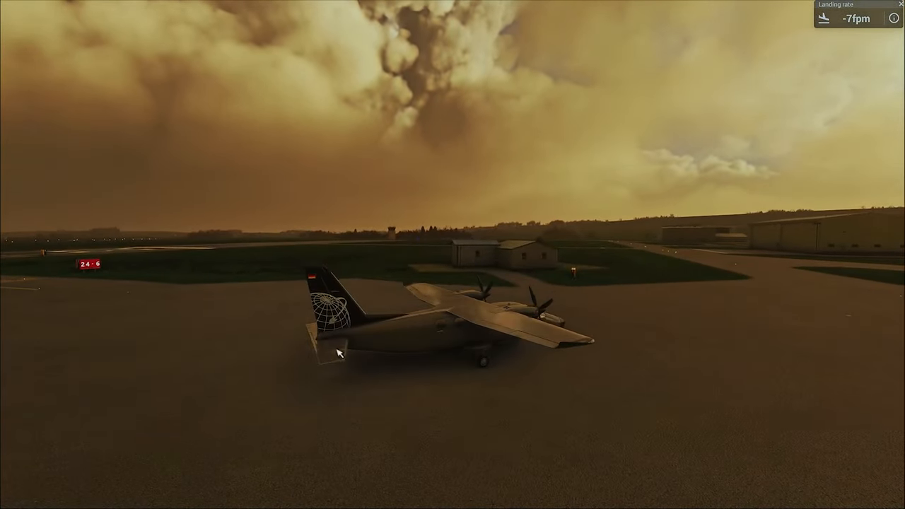
{"action": "left_click", "coordinate": [14, 498]}
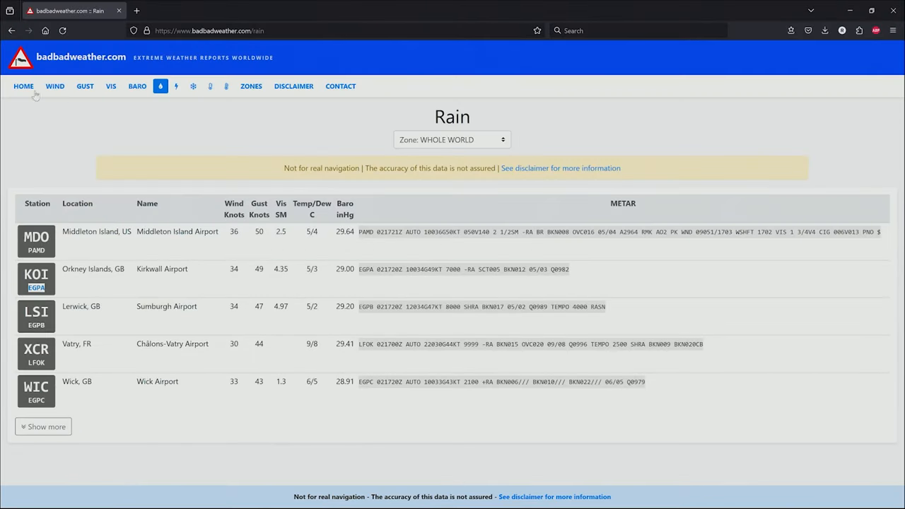
- Open the Snow page from HOME, showing Ørland Airport (ENOL) first
{"action": "left_click", "coordinate": [24, 85]}
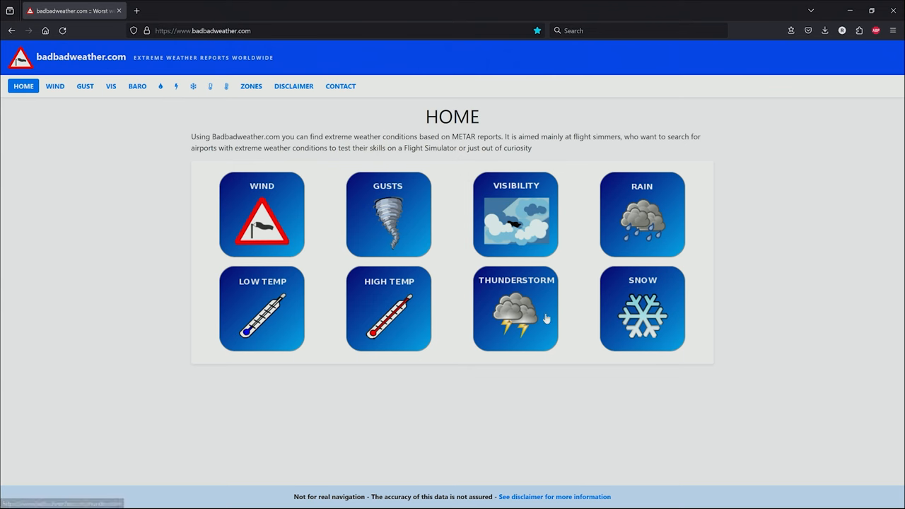
{"action": "left_click", "coordinate": [643, 309]}
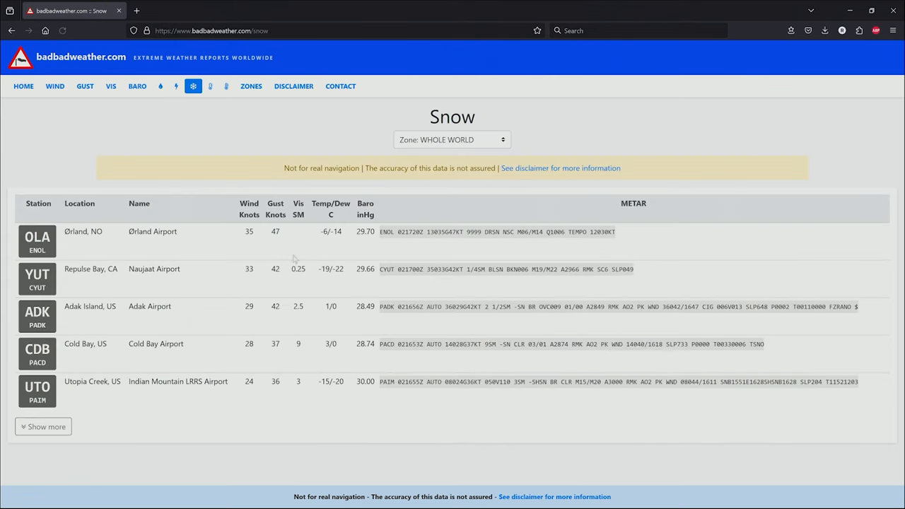
{"action": "mouse_move", "coordinate": [101, 245]}
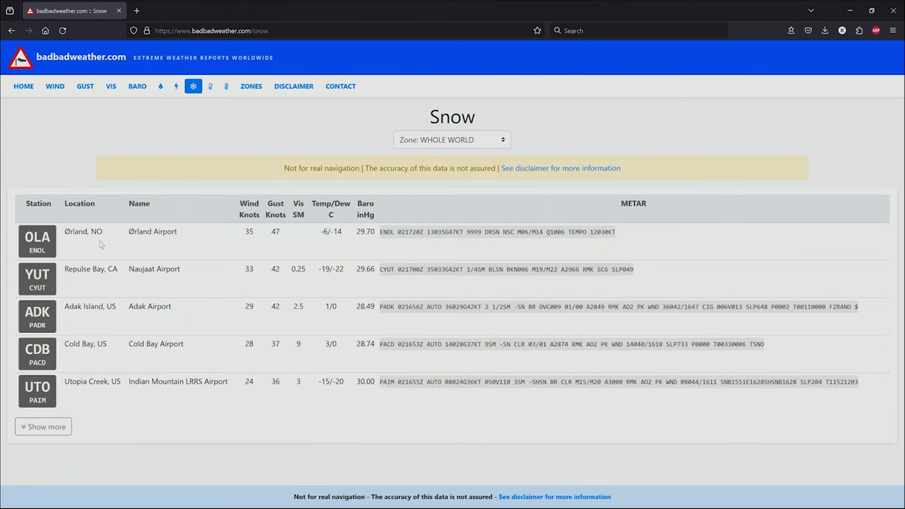
{"action": "mouse_move", "coordinate": [34, 265]}
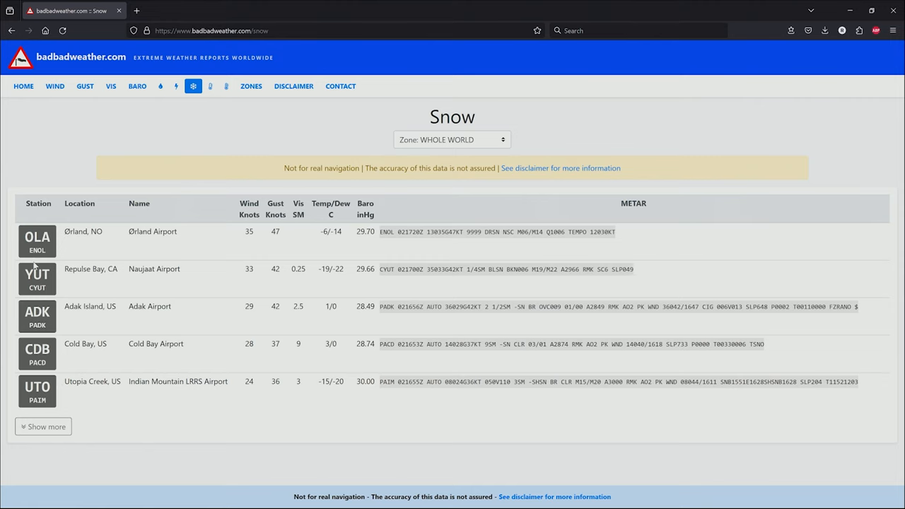
{"action": "mouse_move", "coordinate": [141, 497]}
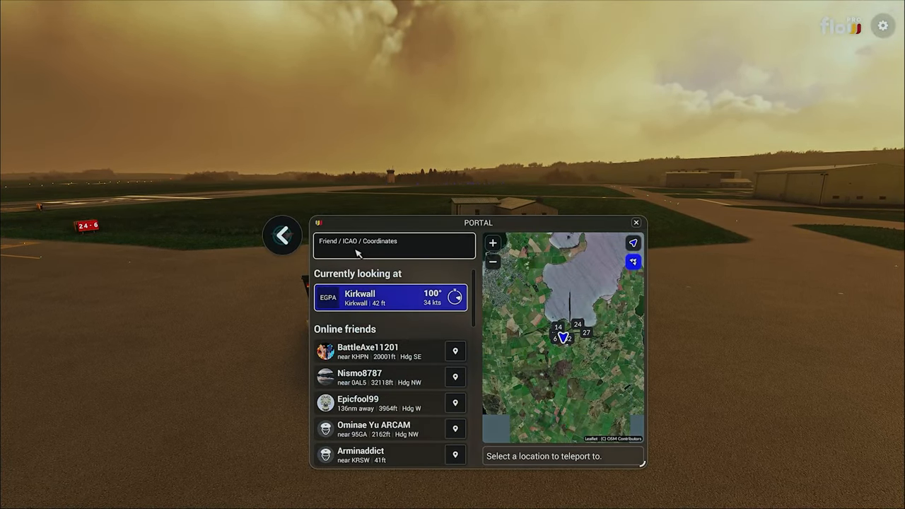
- Set the Portal destination to ENOL Orland AB, Parking 17
{"action": "type", "text": "enol"}
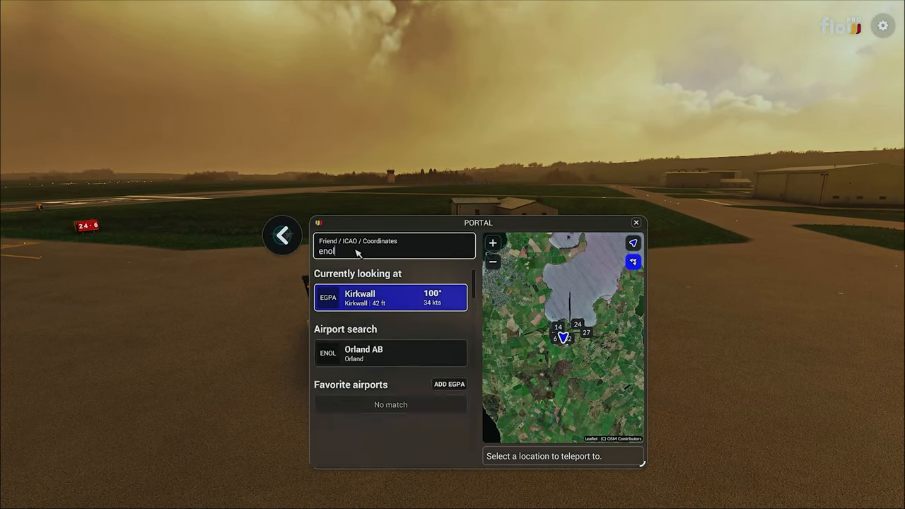
{"action": "left_click", "coordinate": [391, 352]}
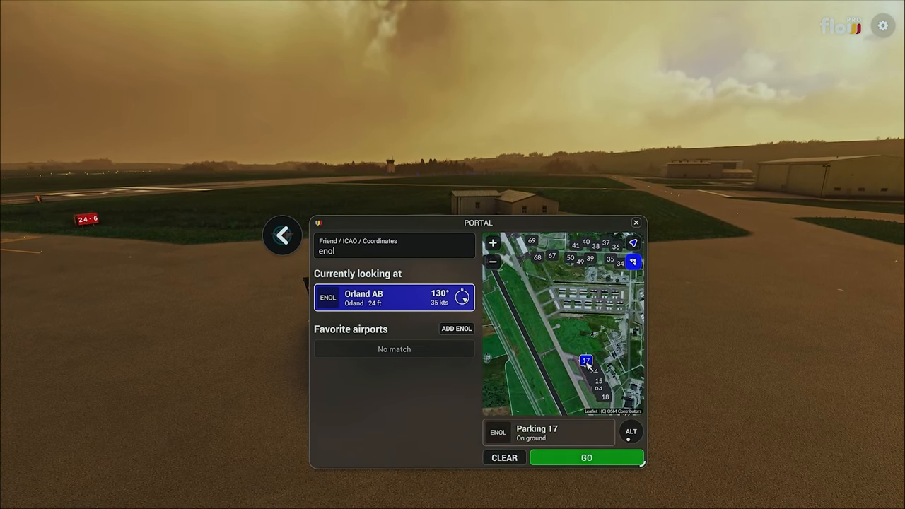
{"action": "left_click", "coordinate": [586, 457]}
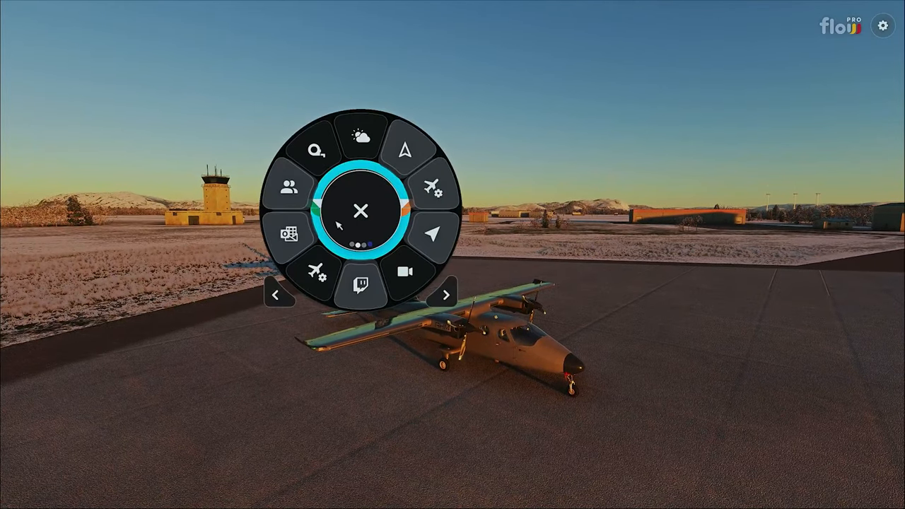
- Turn on LIVE WEATHER in the Weather panel, then return to the browser
{"action": "left_click", "coordinate": [445, 294]}
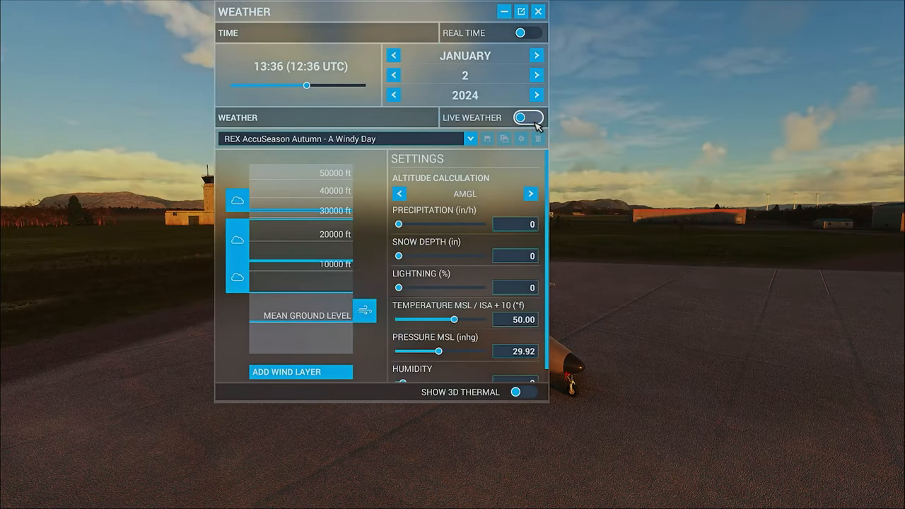
{"action": "left_click", "coordinate": [529, 118]}
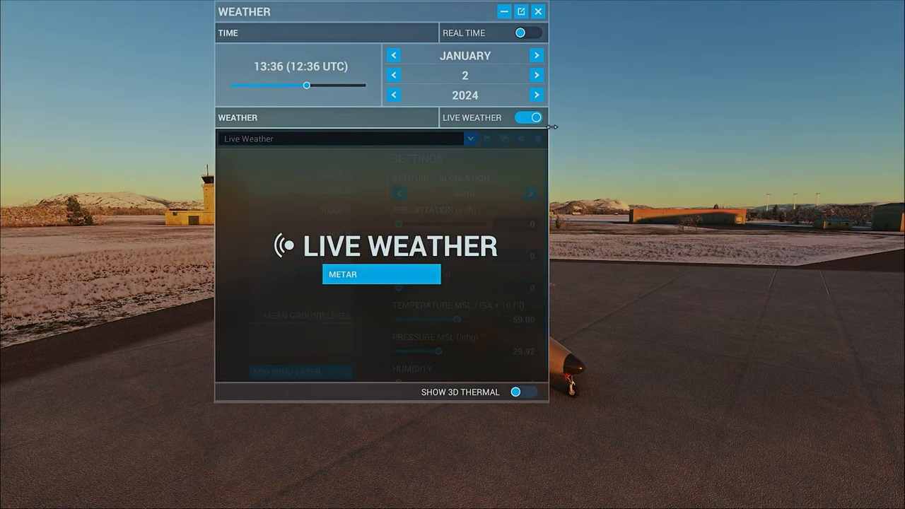
{"action": "left_click", "coordinate": [537, 11]}
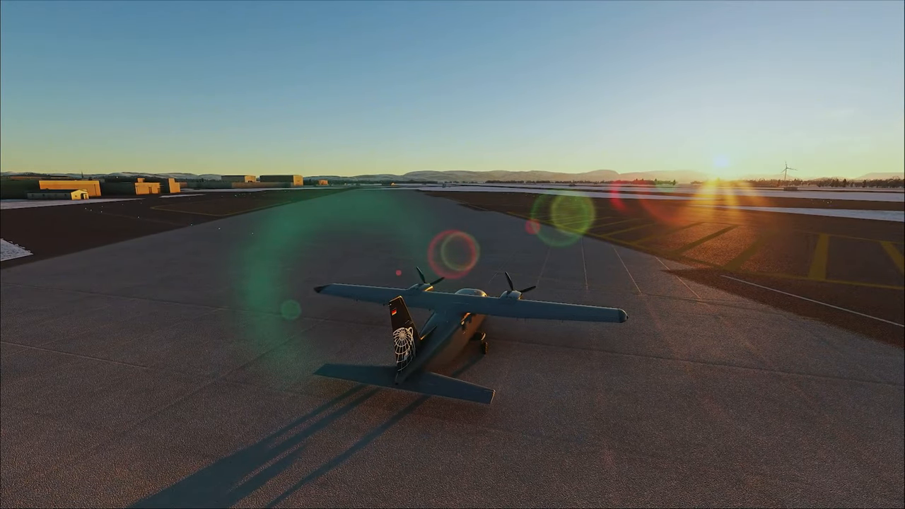
{"action": "left_click", "coordinate": [15, 497]}
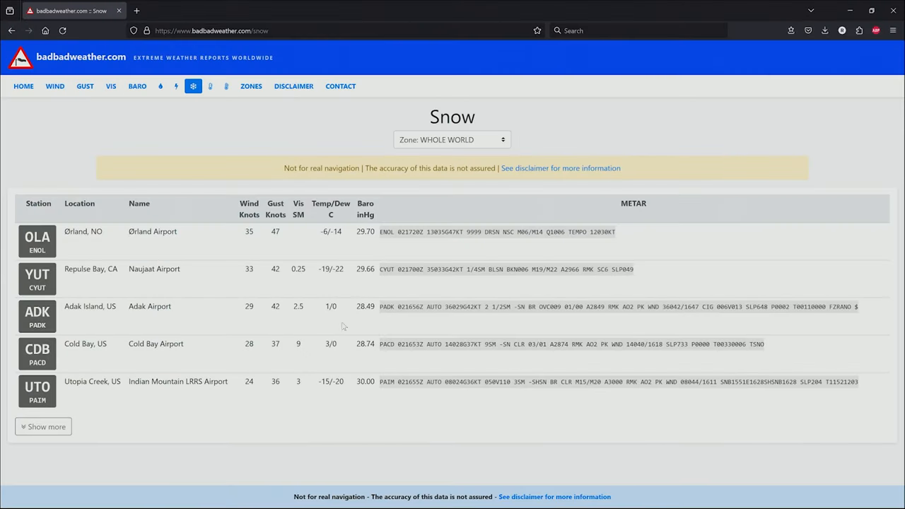
- Open the Thunderstorm list showing Salgado Filho Airport, then return to the simulator
{"action": "left_click", "coordinate": [24, 85]}
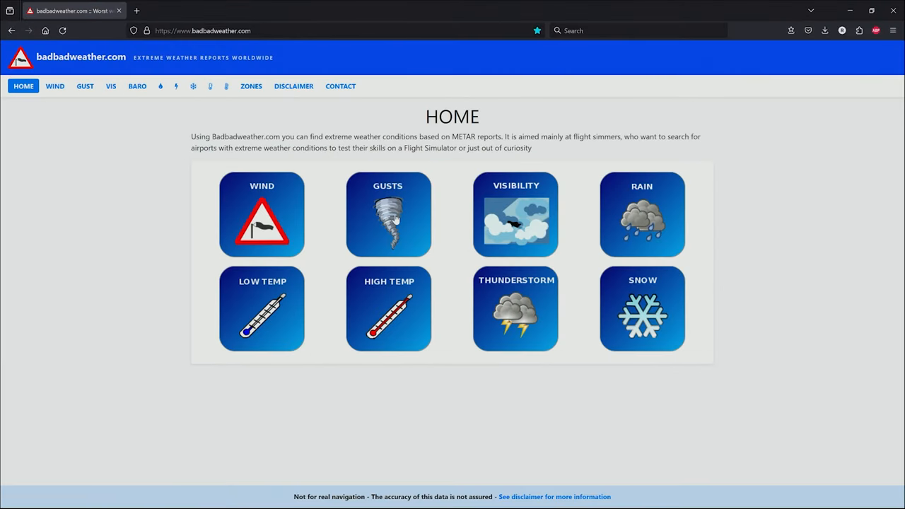
{"action": "left_click", "coordinate": [515, 309]}
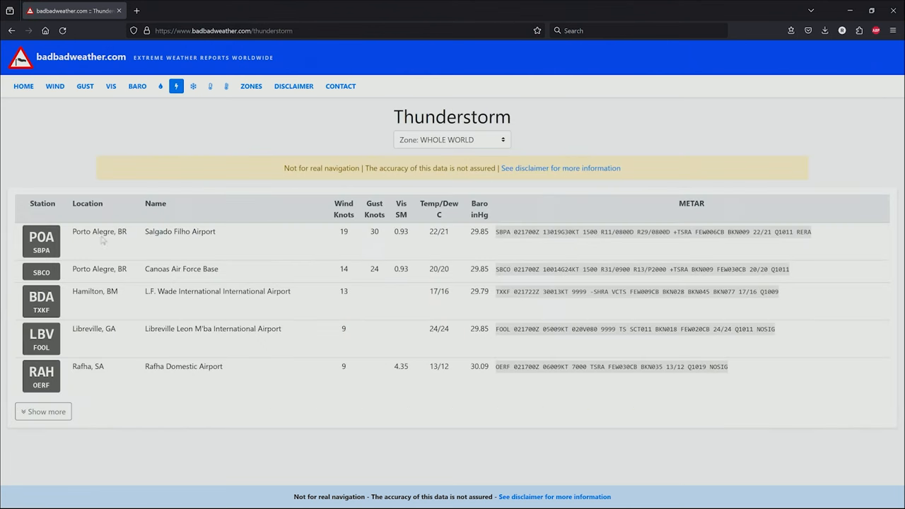
{"action": "mouse_move", "coordinate": [148, 241]}
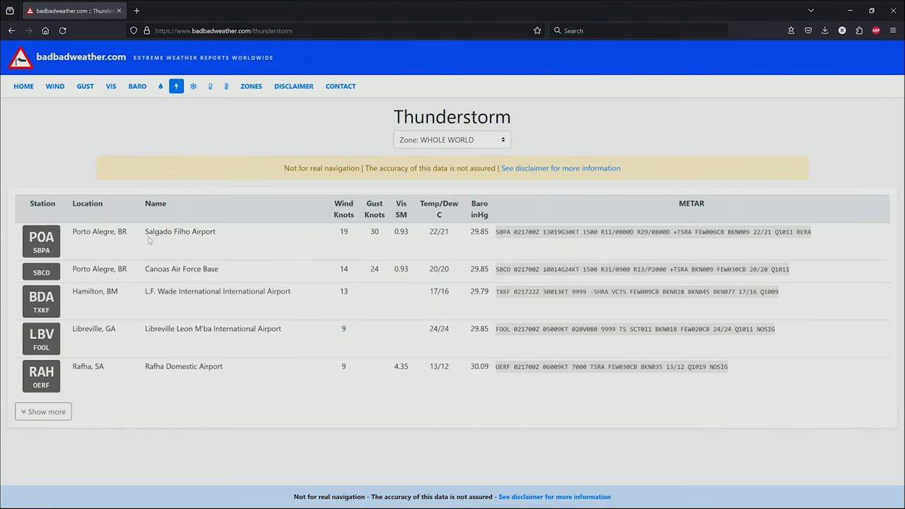
{"action": "mouse_move", "coordinate": [35, 263]}
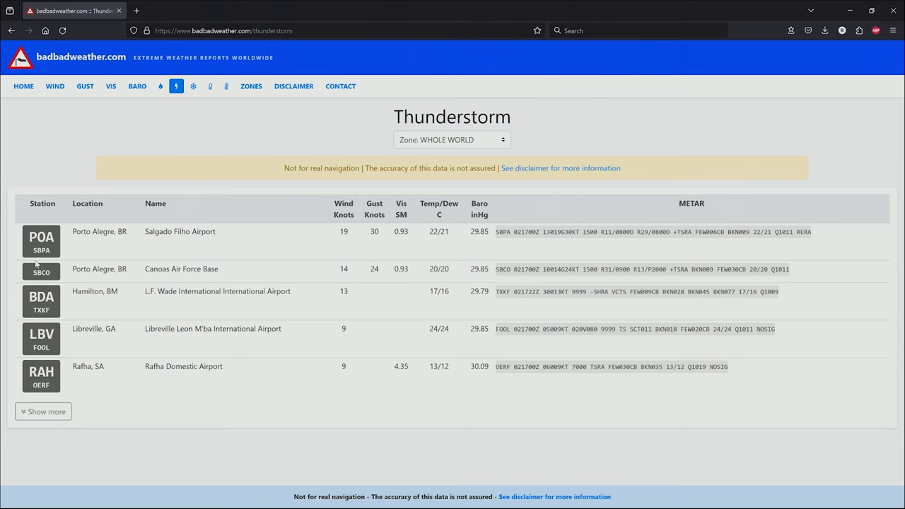
{"action": "mouse_move", "coordinate": [140, 497]}
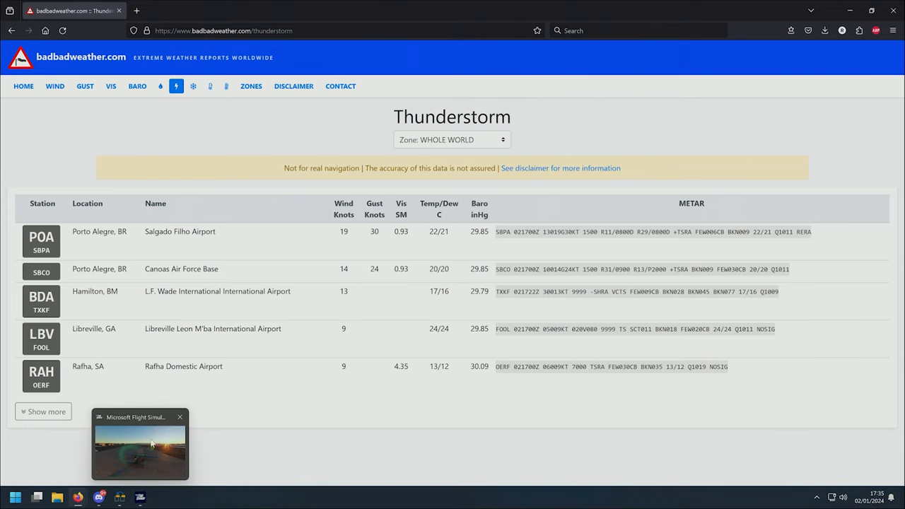
{"action": "left_click", "coordinate": [139, 445]}
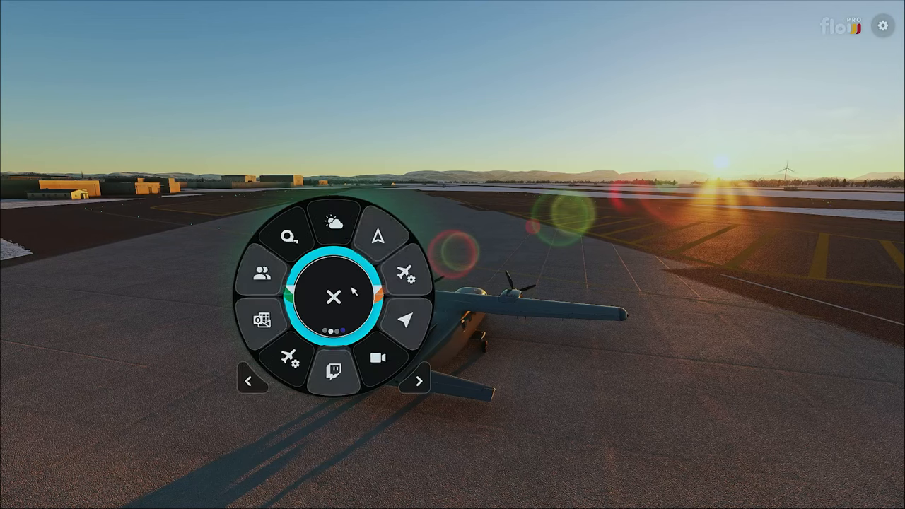
- Select Salgado Filho Intl (SBPA) Parking 15 in the Flow Pro Portal
{"action": "left_click", "coordinate": [403, 321]}
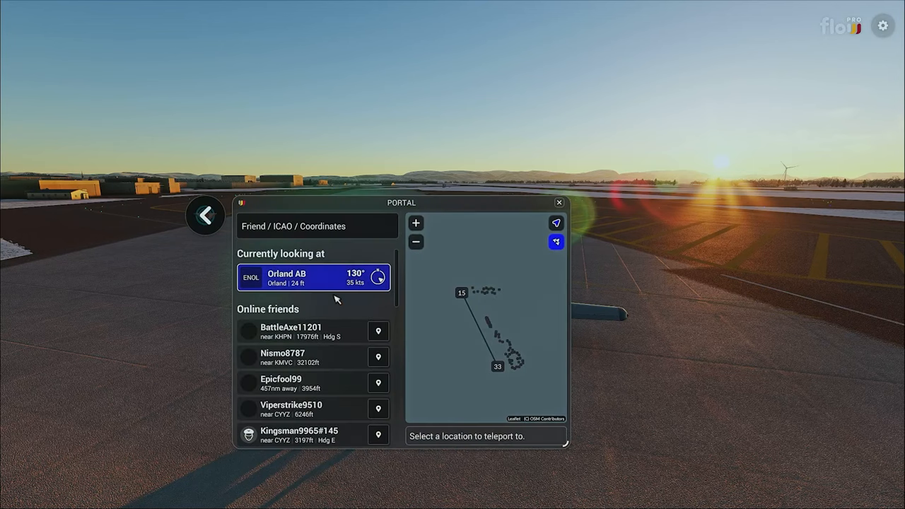
{"action": "type", "text": "SB"}
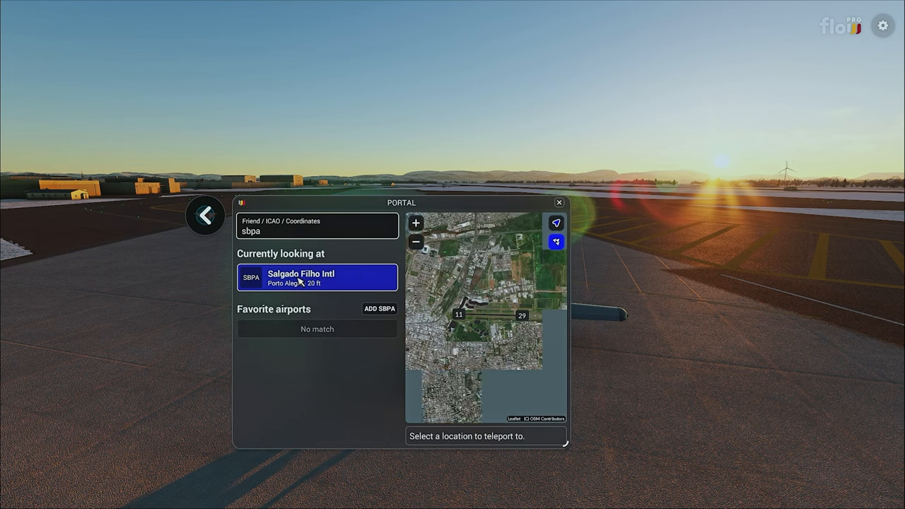
{"action": "left_click", "coordinate": [485, 294]}
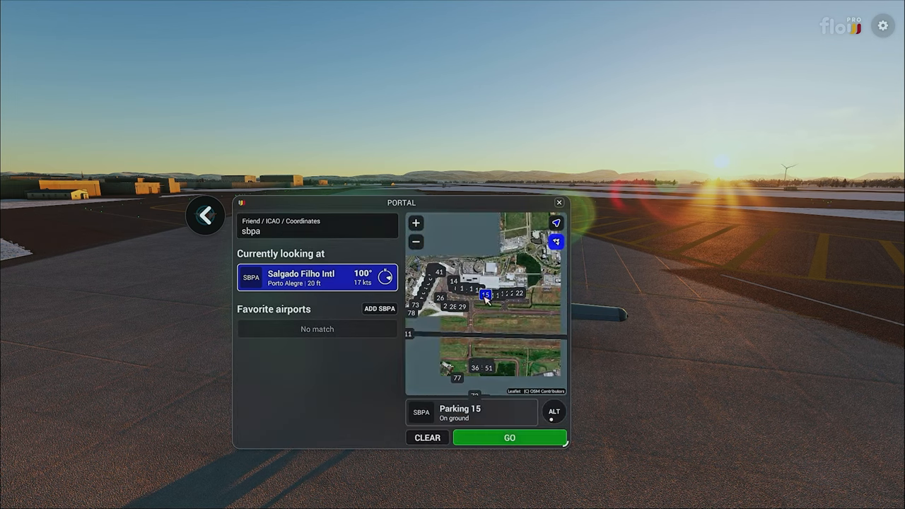
{"action": "left_click", "coordinate": [509, 437]}
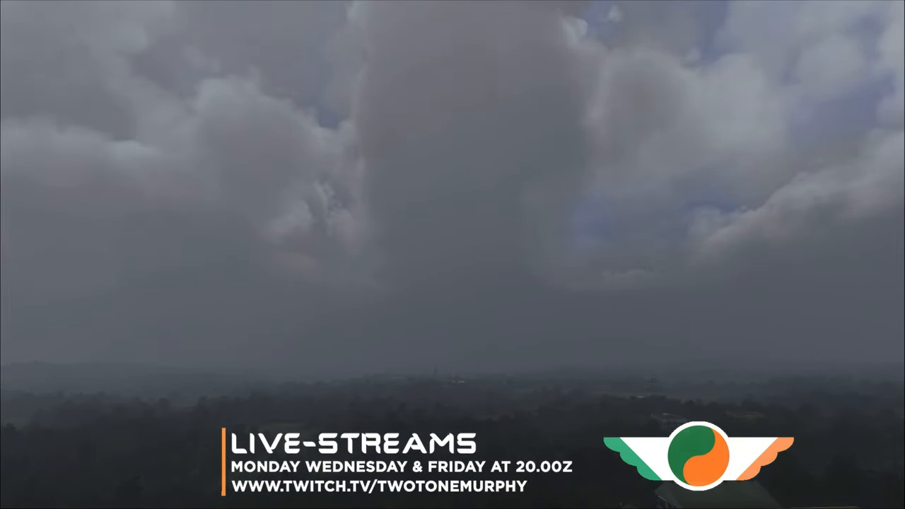
- Return to badbadweather.com's Thunderstorm list after viewing the stormy Porto Alegre parking spot
{"action": "left_click", "coordinate": [14, 497]}
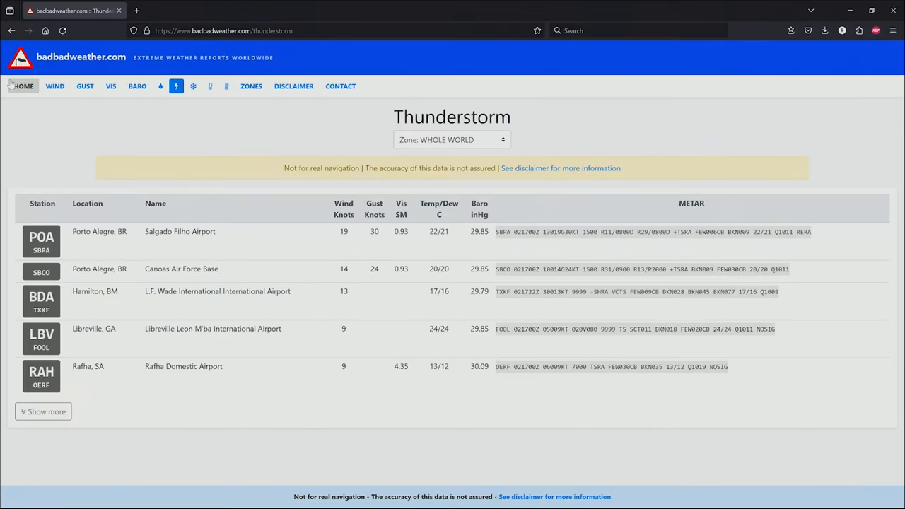
- Open the badbadweather.com HOME page with its extreme weather categories overview
{"action": "left_click", "coordinate": [23, 85]}
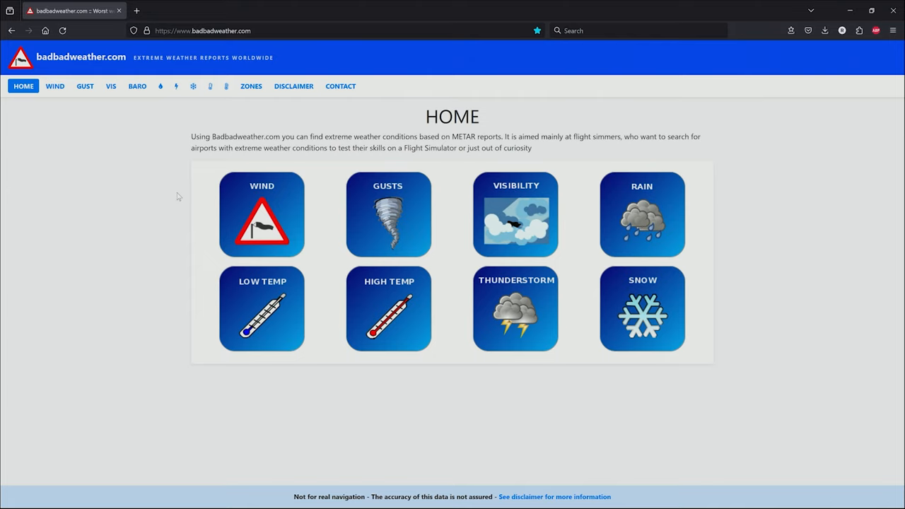
{"action": "mouse_move", "coordinate": [400, 253]}
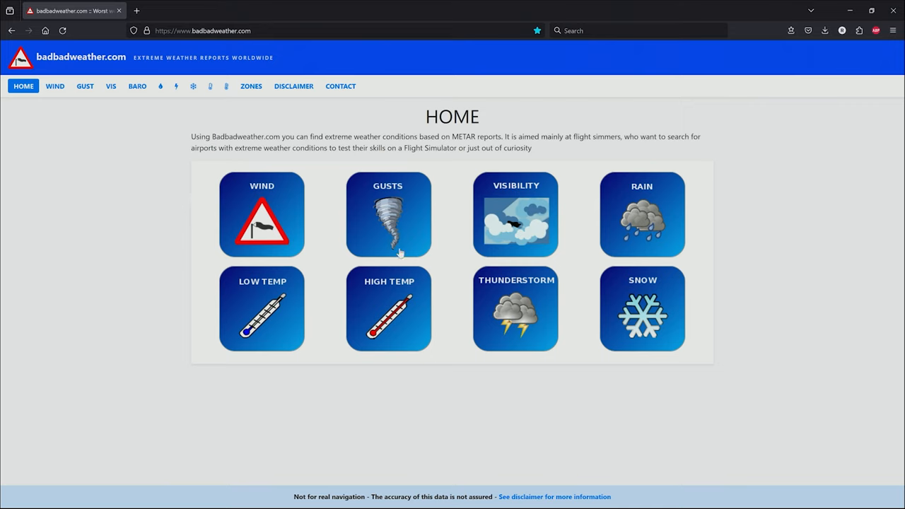
{"action": "mouse_move", "coordinate": [177, 265]}
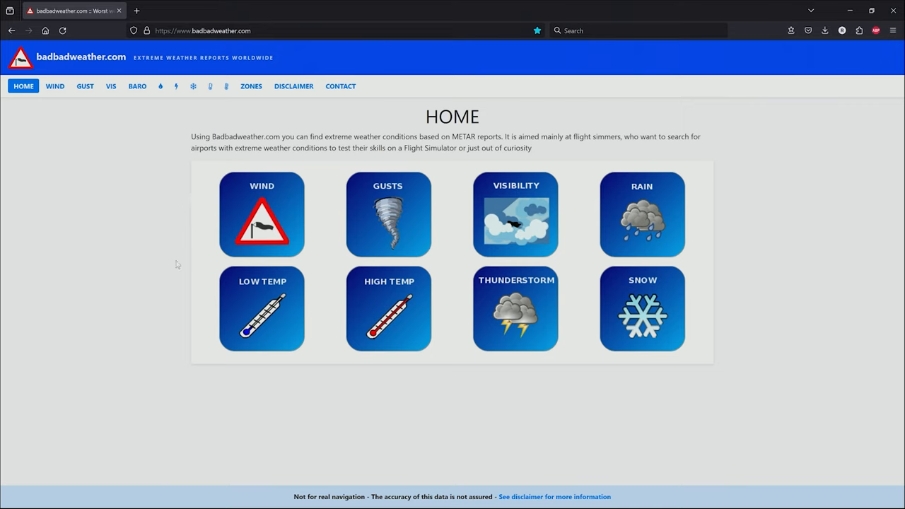